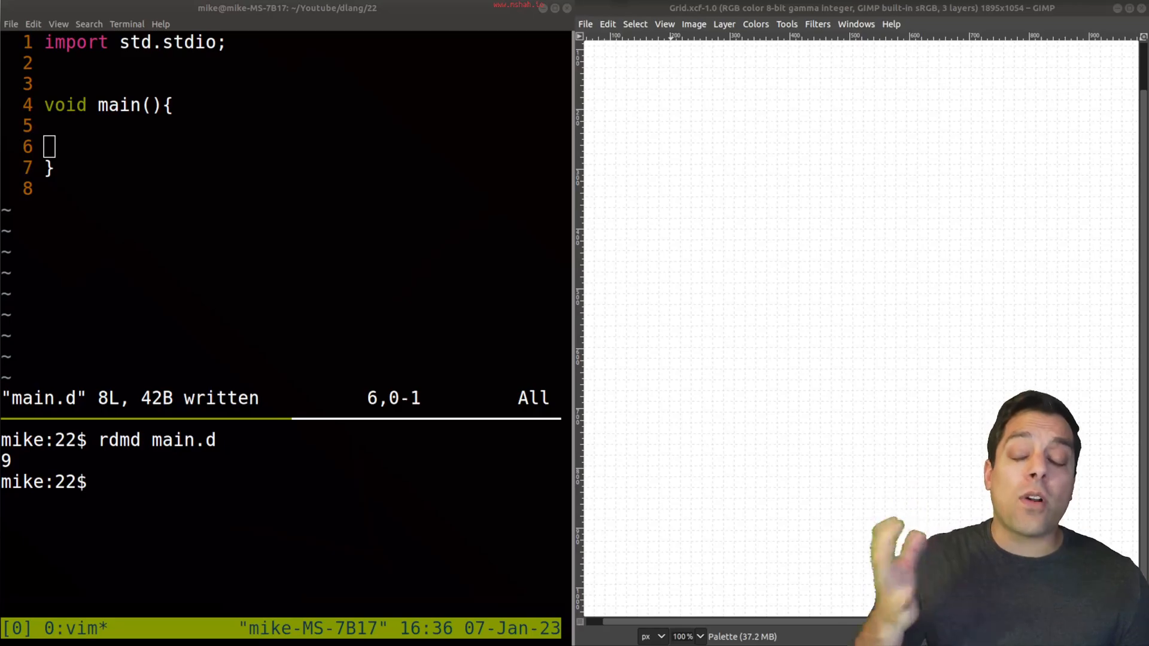
mouse_move(275, 309)
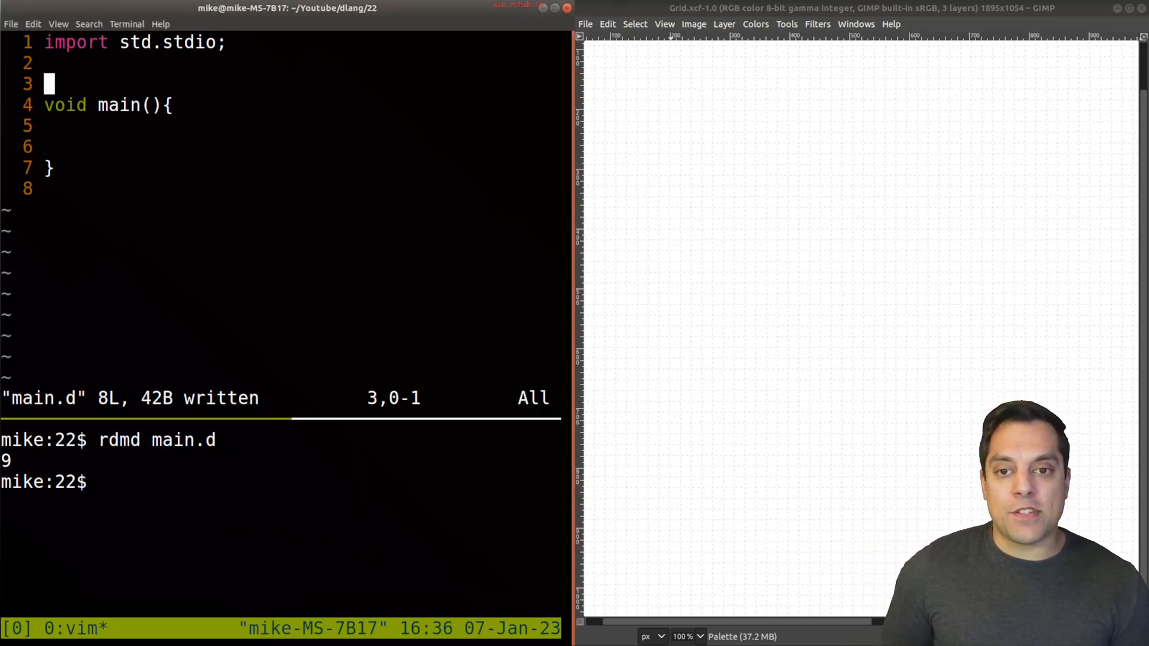
Step: Start the function signature int addition_plus_1(int a, int b) on a new line above main
key("o")
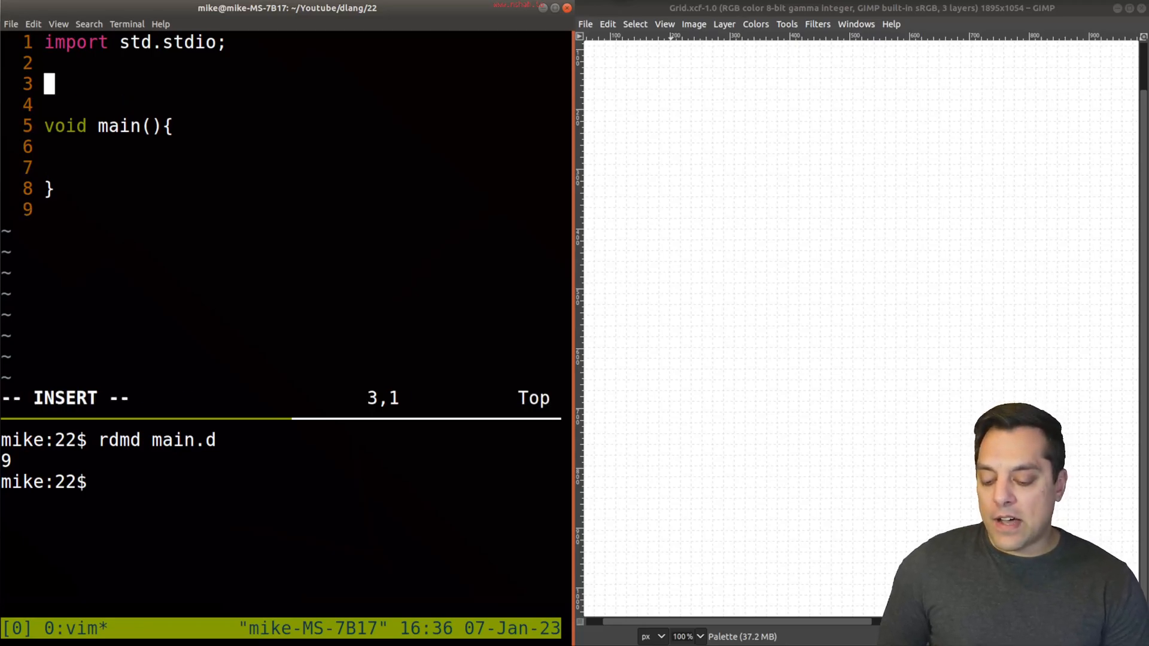
type("add")
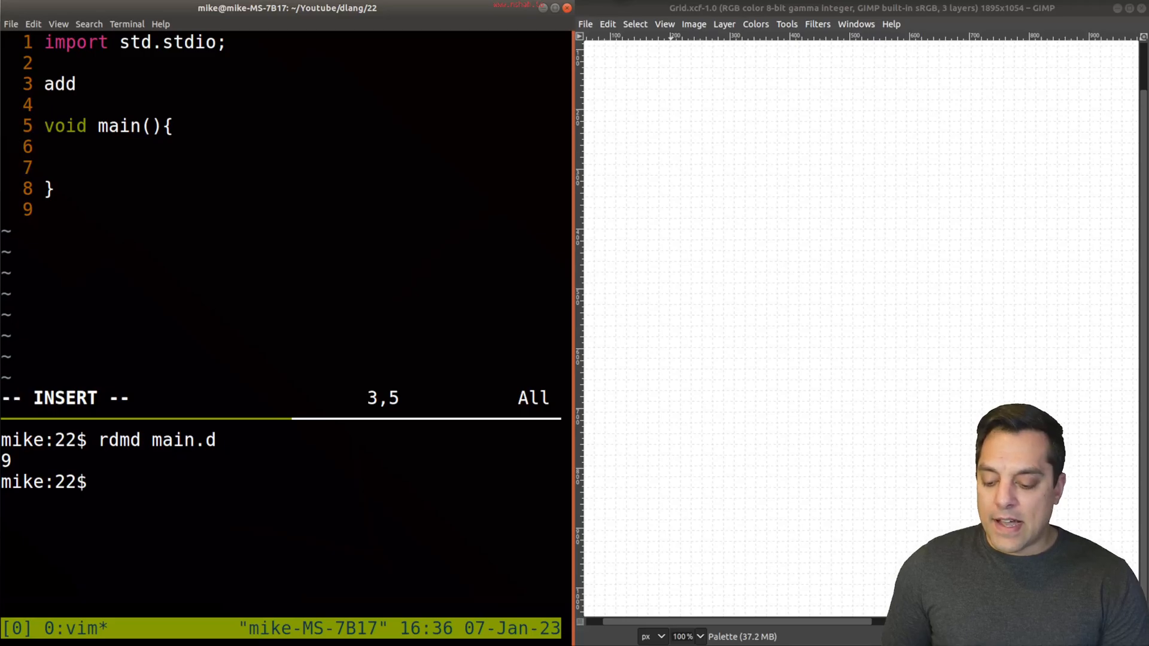
type("ition_plus")
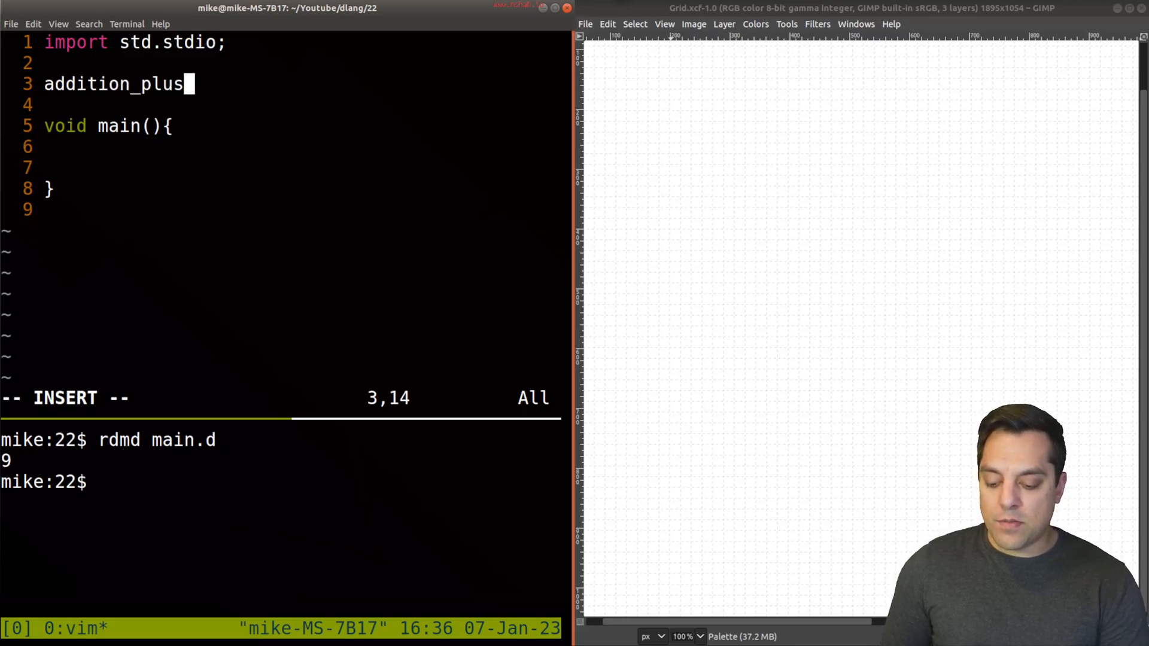
type("_1(int")
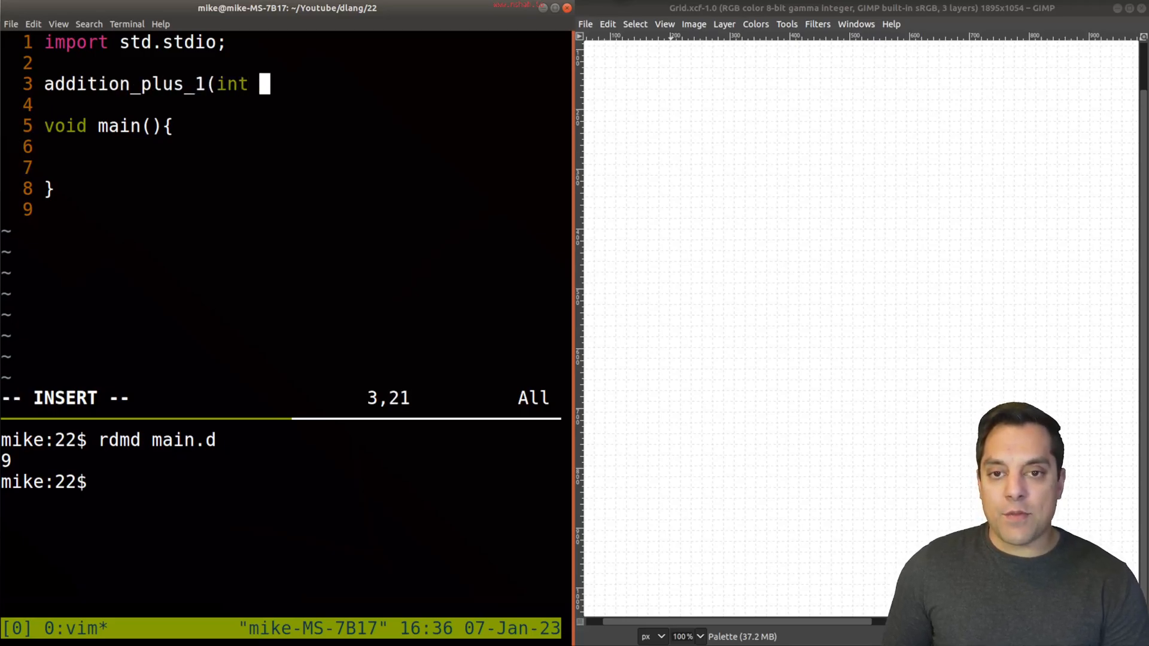
type("a, int b){")
type("}")
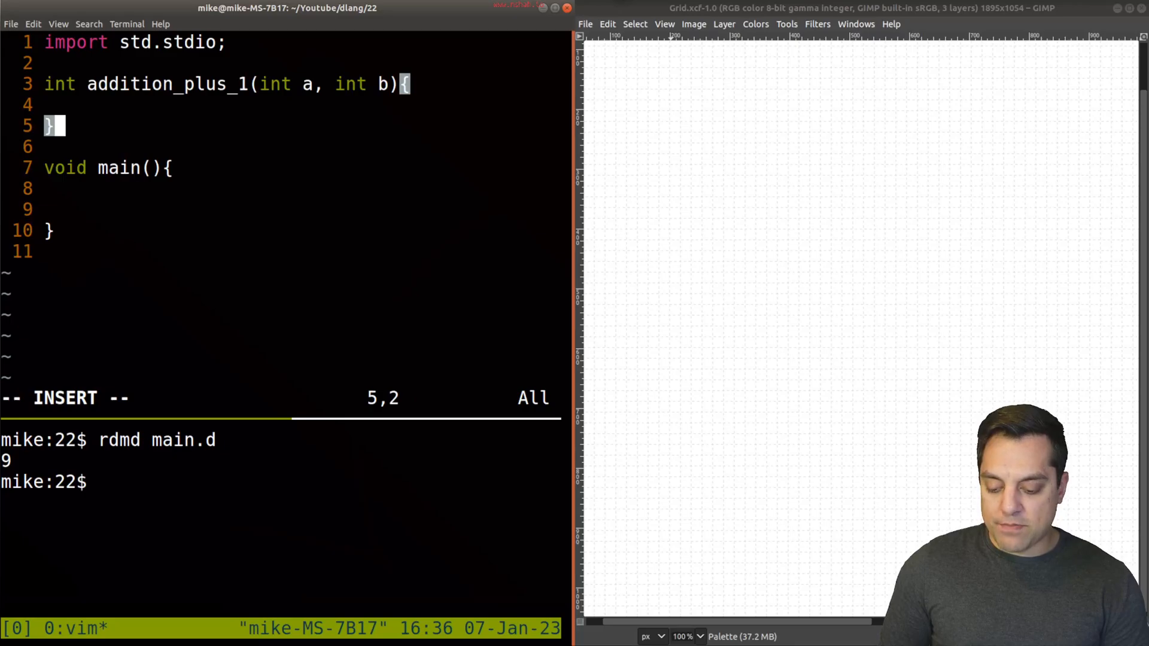
Step: Write the body with local int one = 1 and return a+b + one
type("return a+")
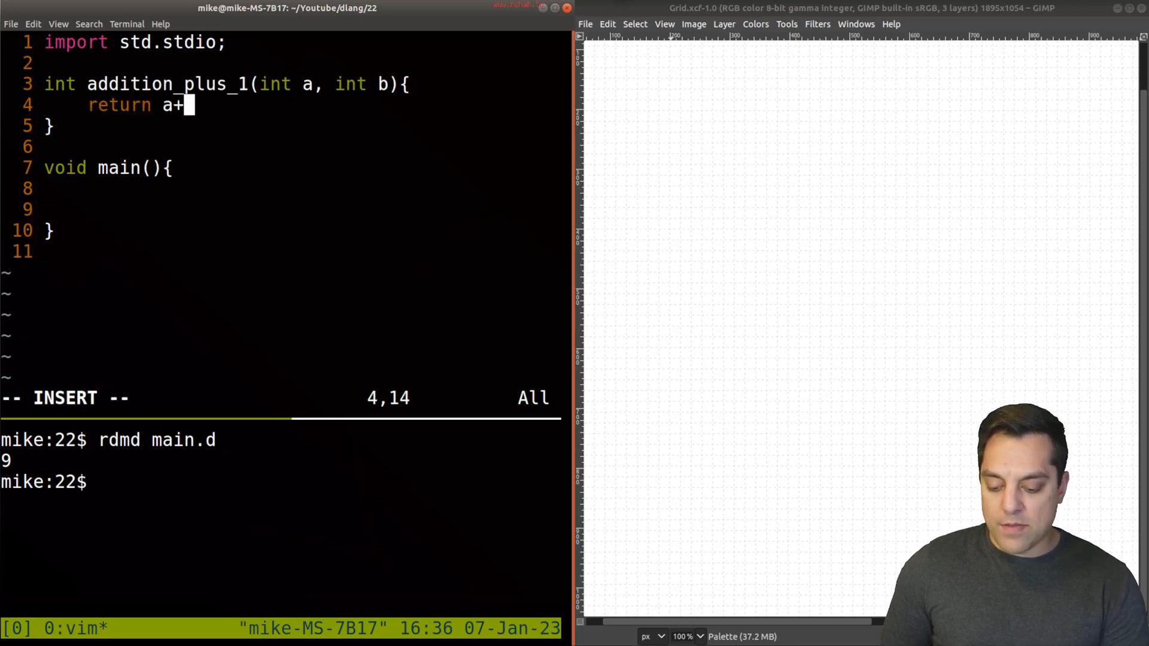
type("b;")
type("i")
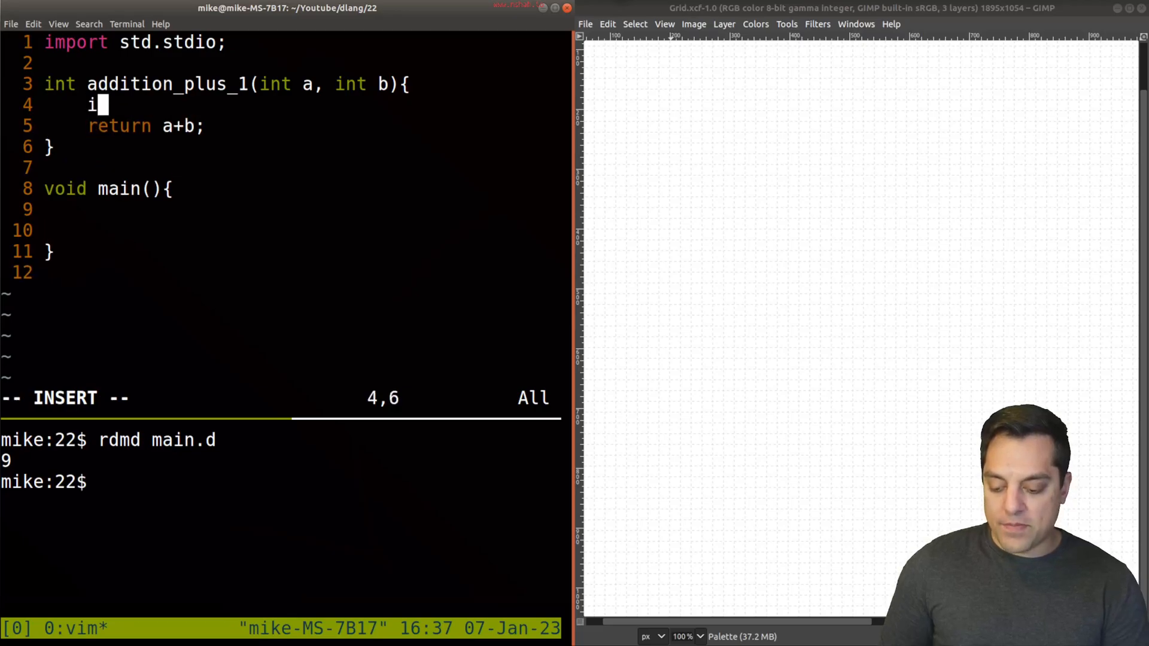
type("nt one = 1;")
left_click(155, 126)
type(" + one")
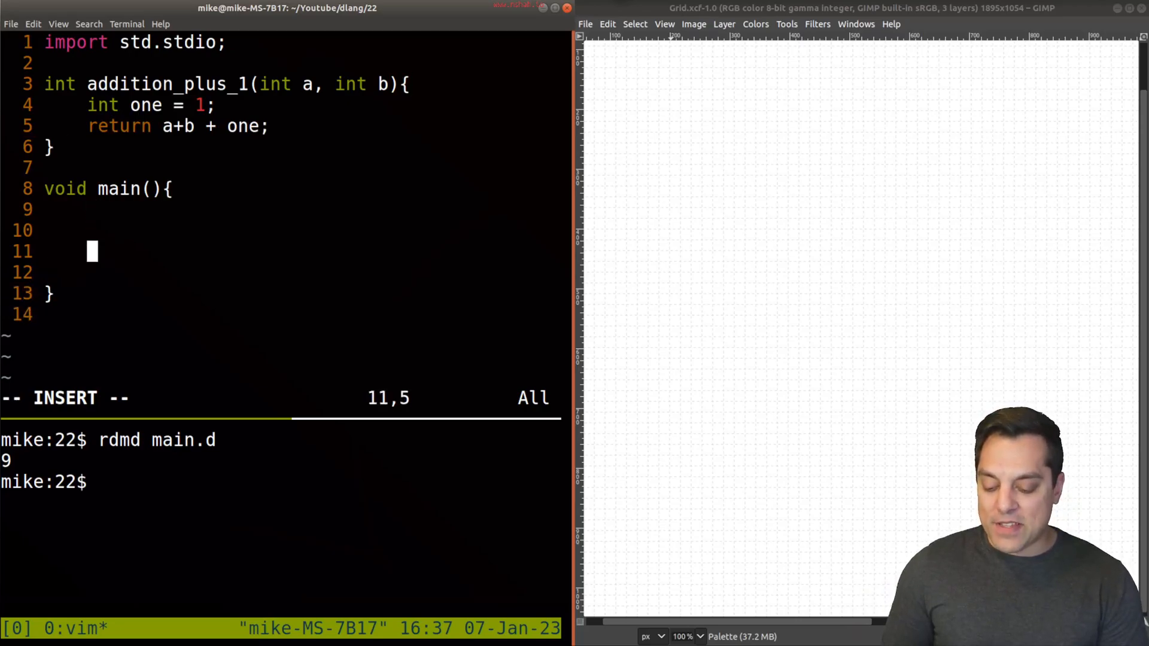
Step: In main, store addition_plus_1(4,5) in int result and print it with writeln(result)
type("writeln(result)")
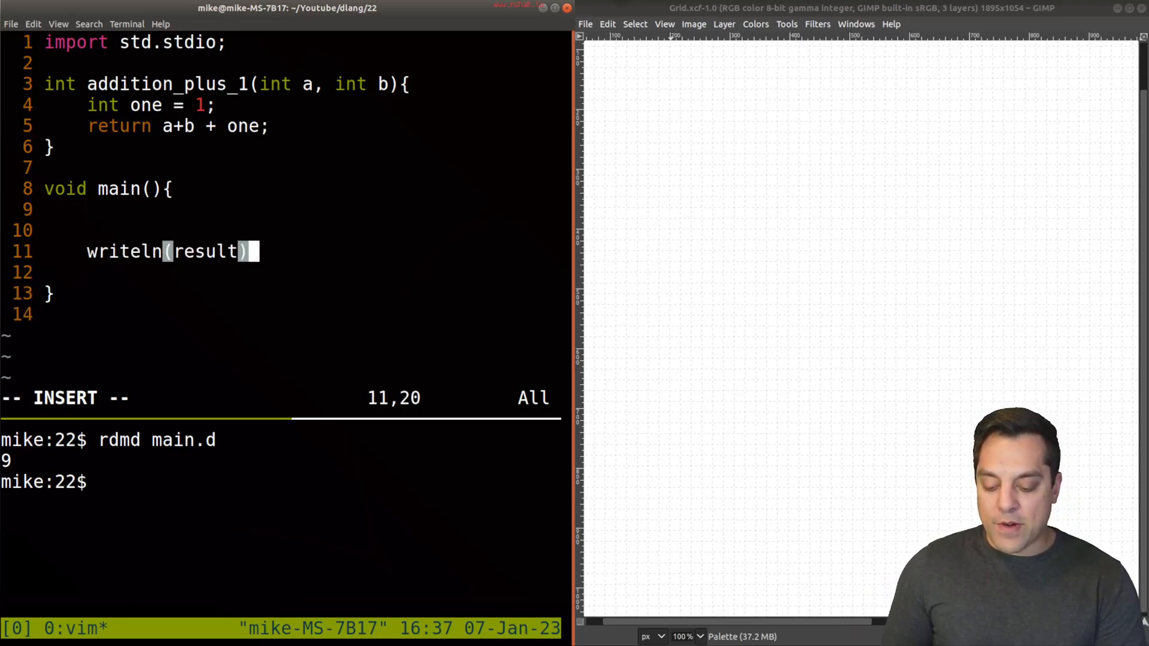
type("int r")
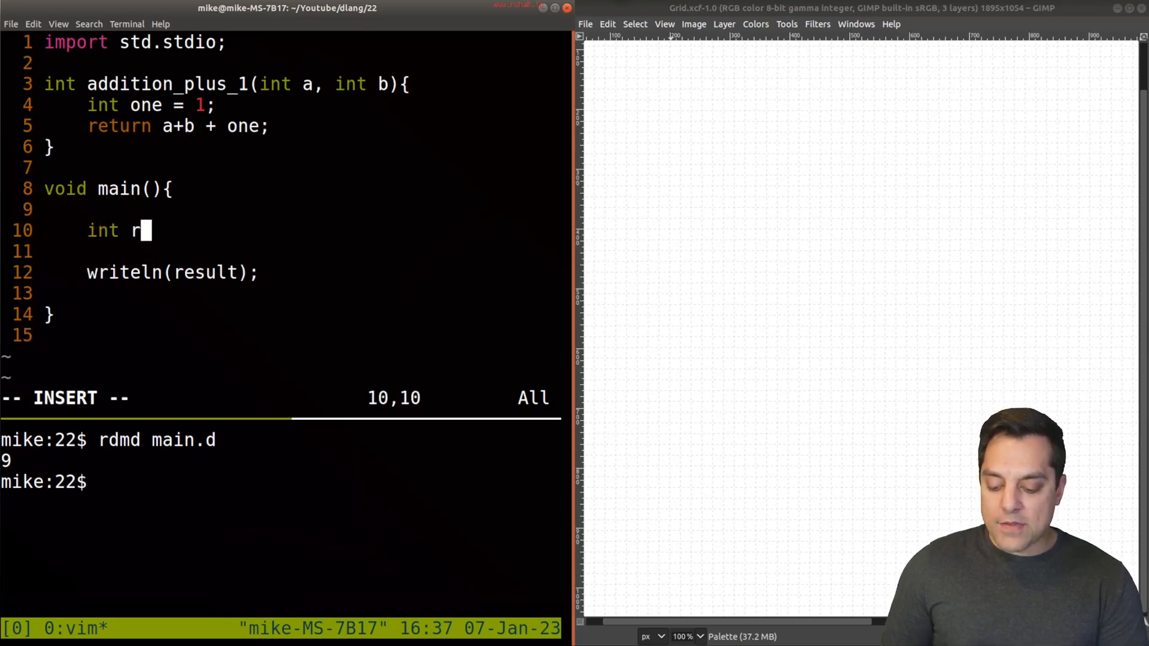
type("esult = addition_plus_1")
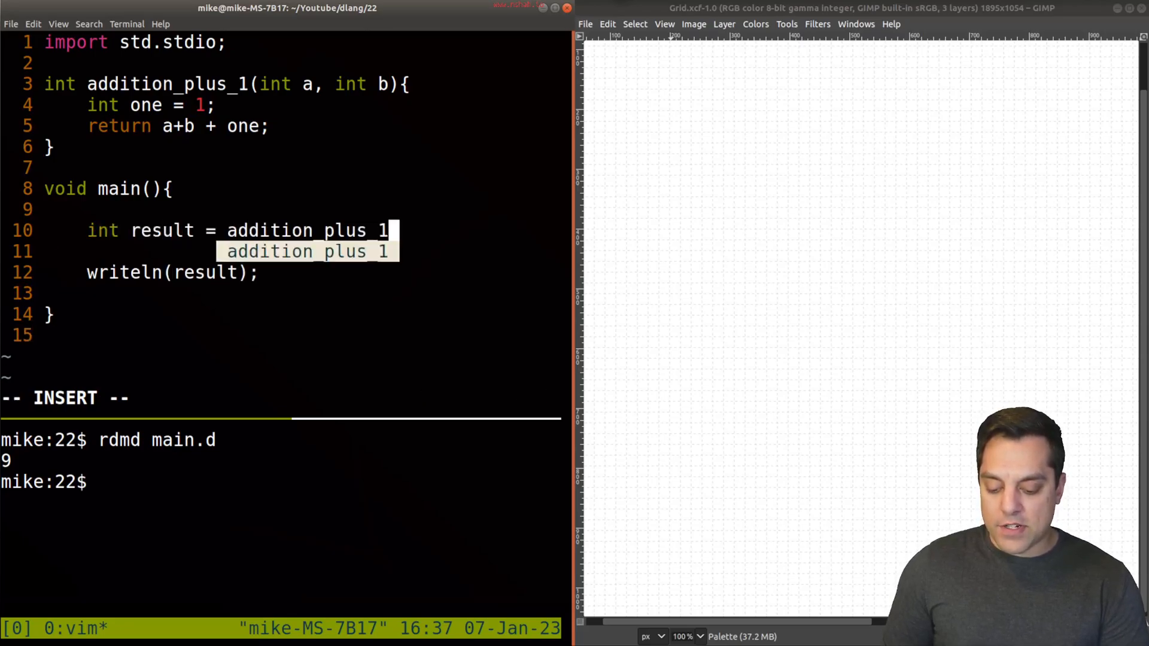
type("(4,5);")
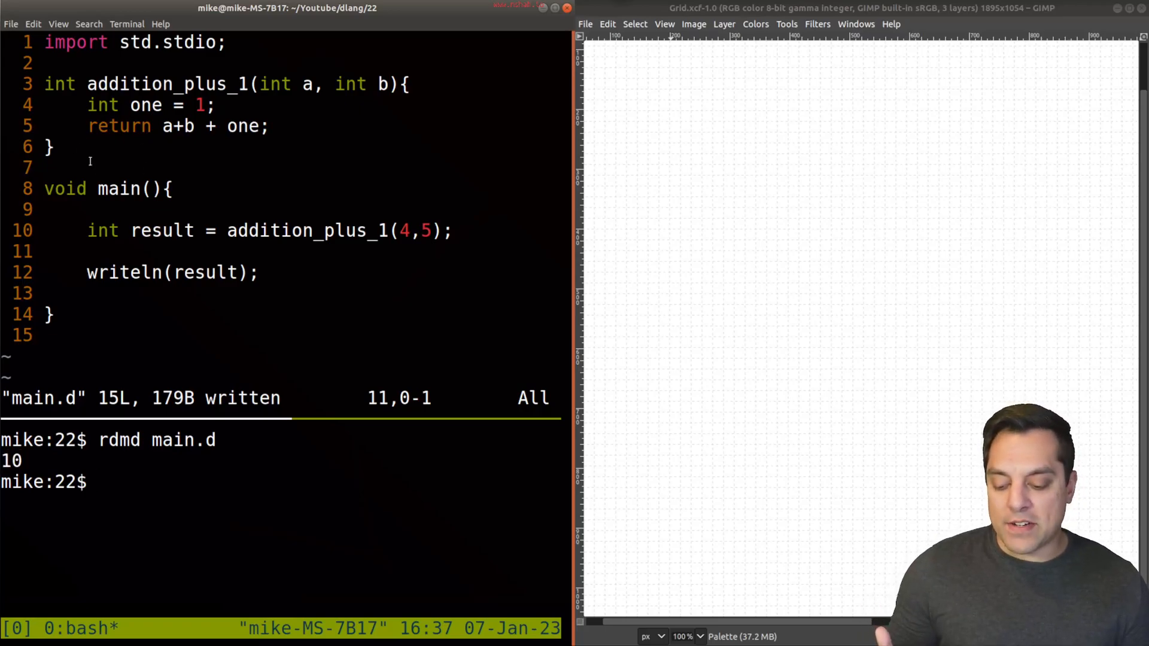
double_click(306, 230)
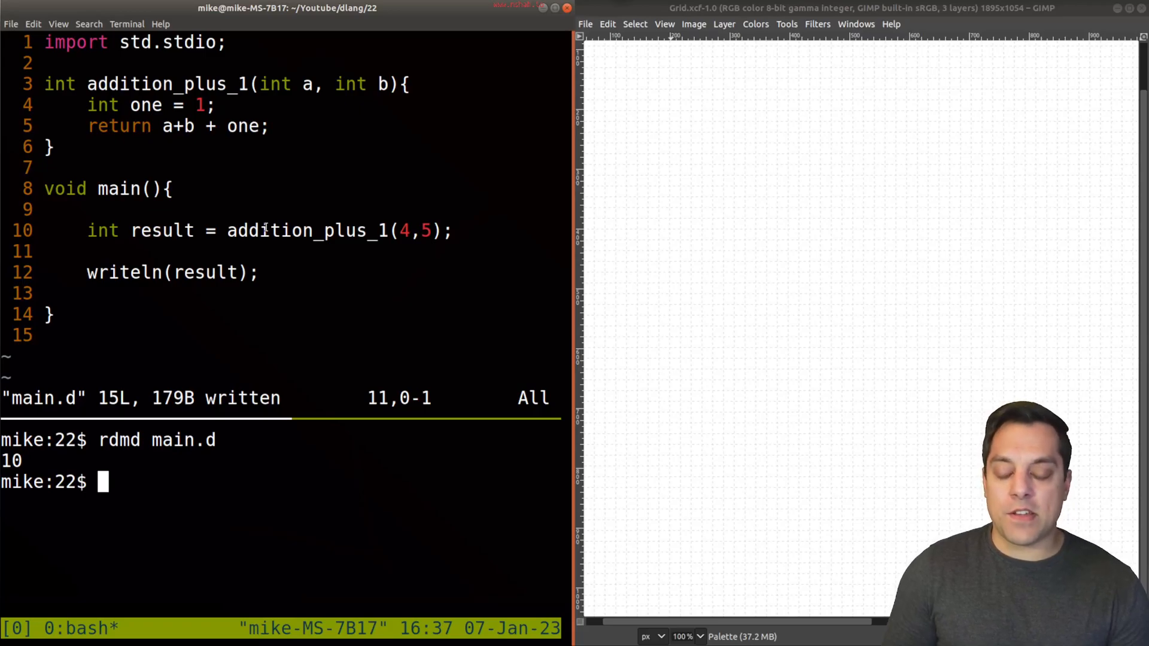
double_click(121, 188)
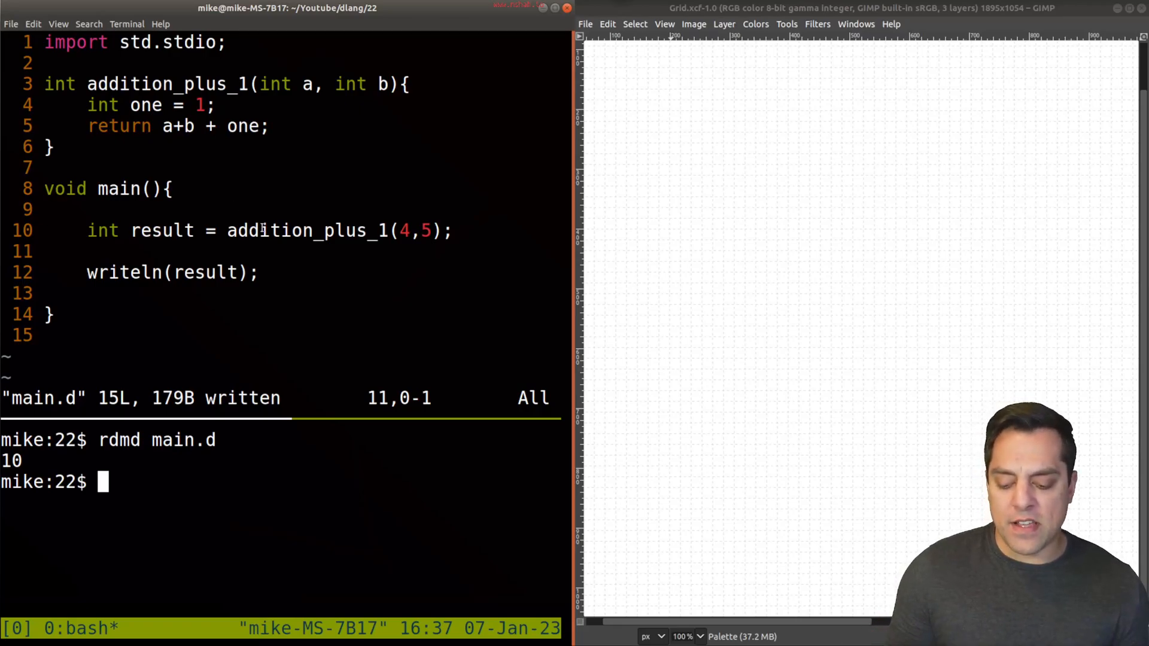
double_click(306, 230)
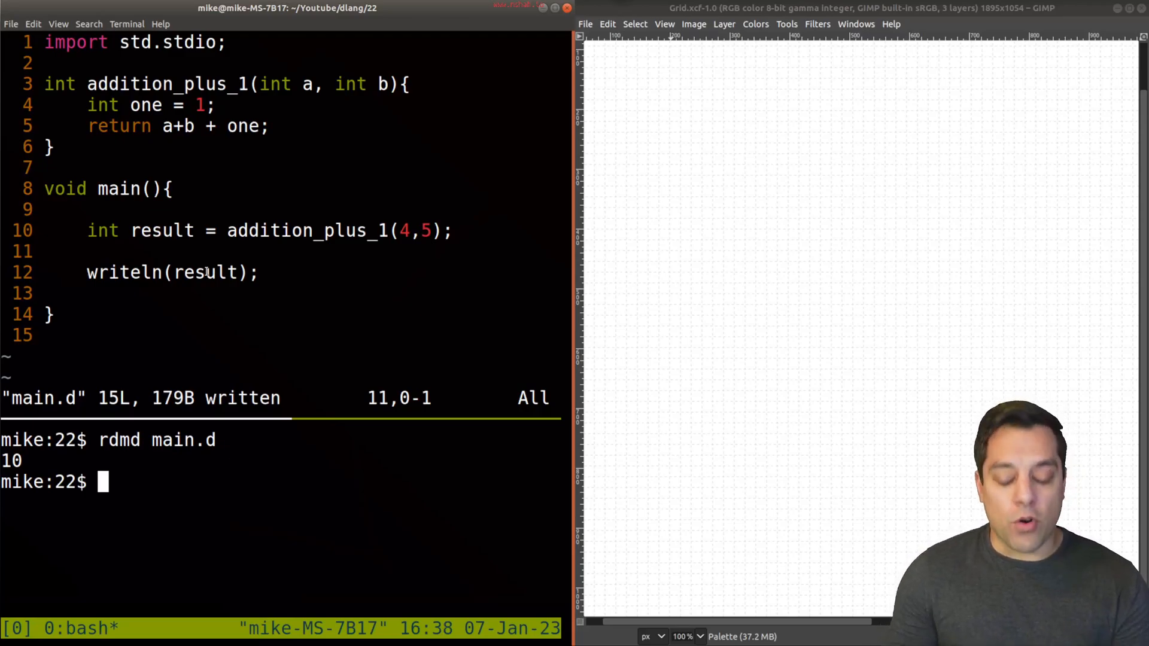
Step: Draw the tall memory column, handwrite the Program Stack title, and divide off the .data/.text bottom
left_click_drag(715, 62, 717, 249)
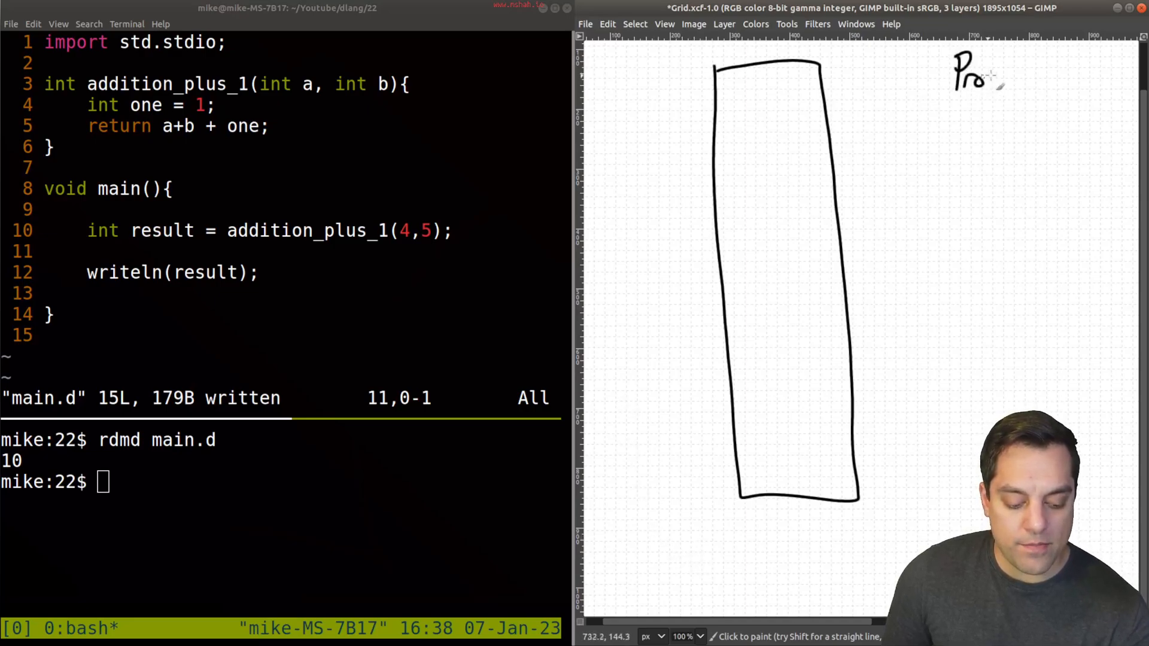
left_click_drag(1001, 81, 1049, 84)
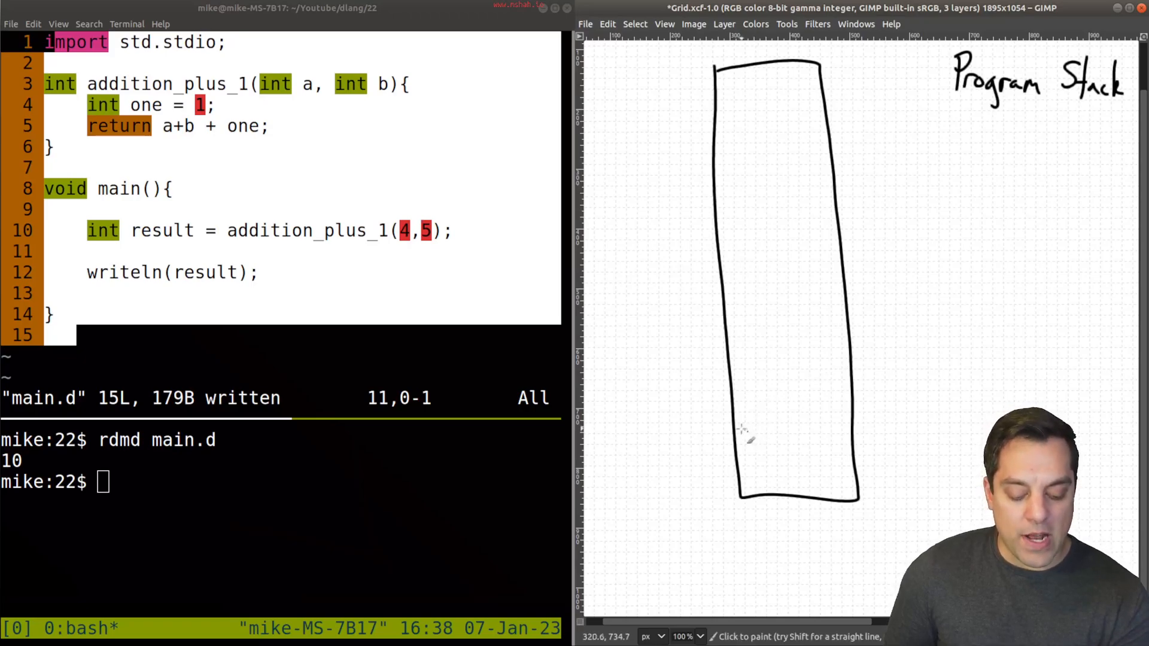
left_click_drag(740, 443, 836, 438)
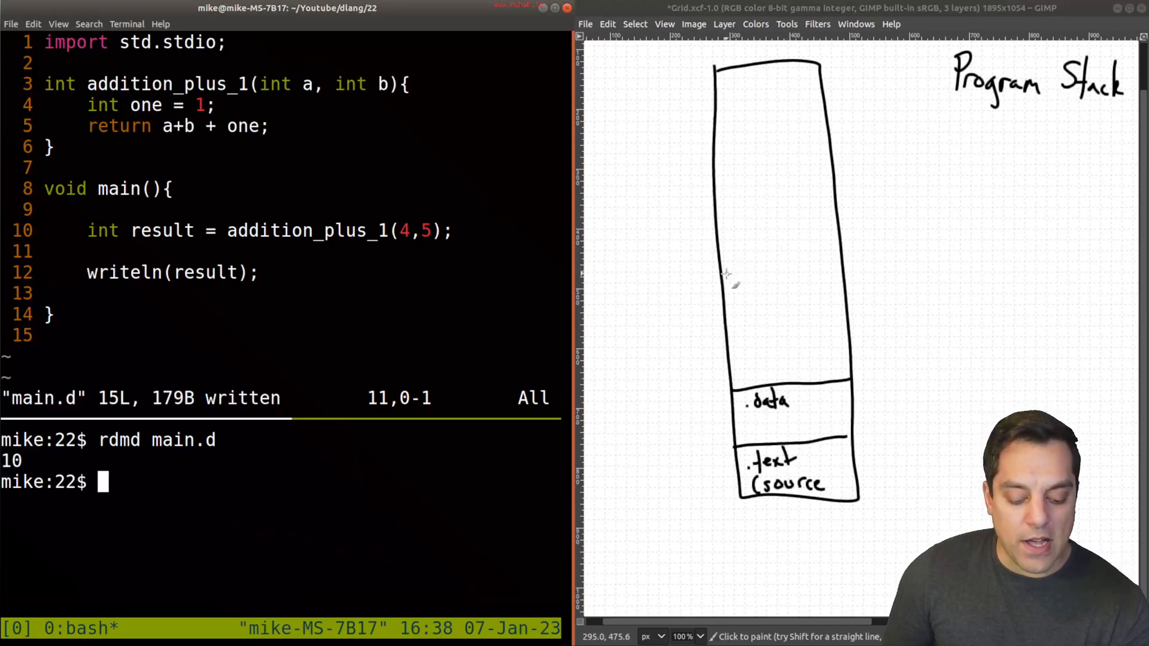
Step: Write main at the column top and label the stack (call stack) and heap regions with arrows
left_click_drag(722, 272, 828, 263)
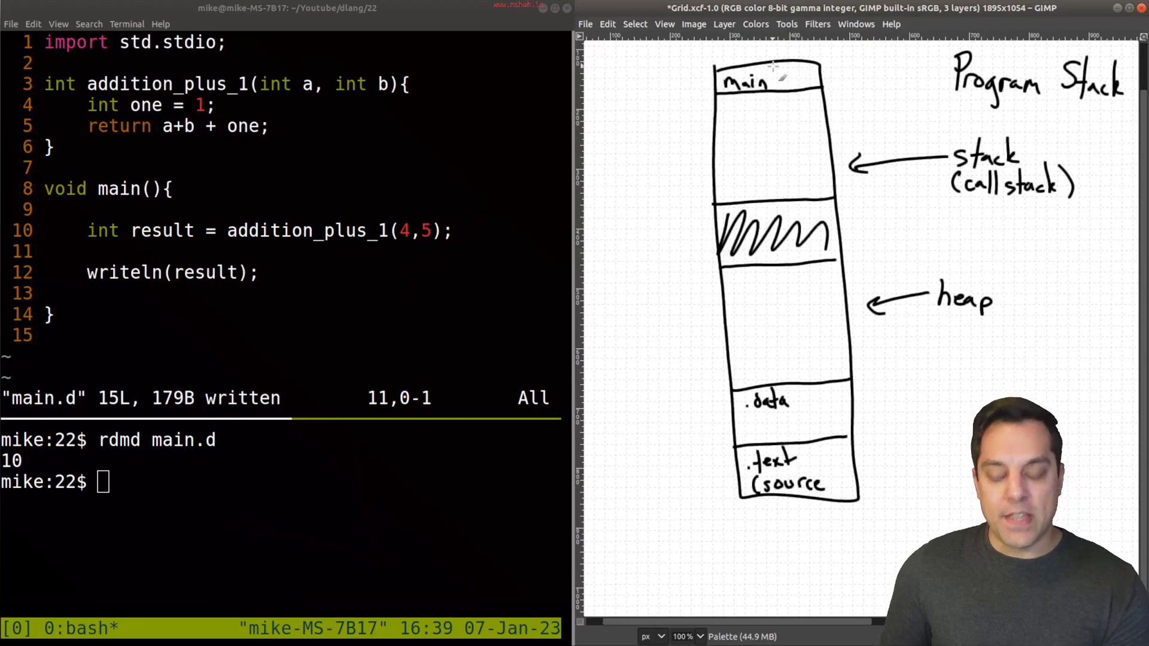
double_click(125, 188)
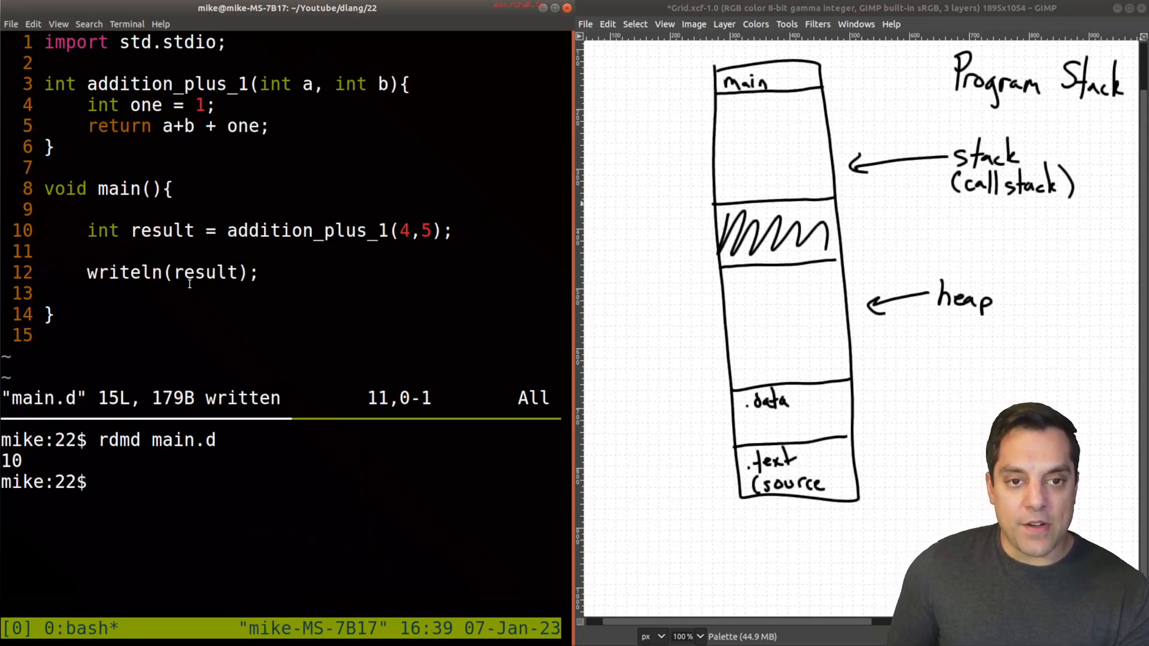
Step: Switch to green and draw a downward arrow beside the stack, closing off the main frame
type("x")
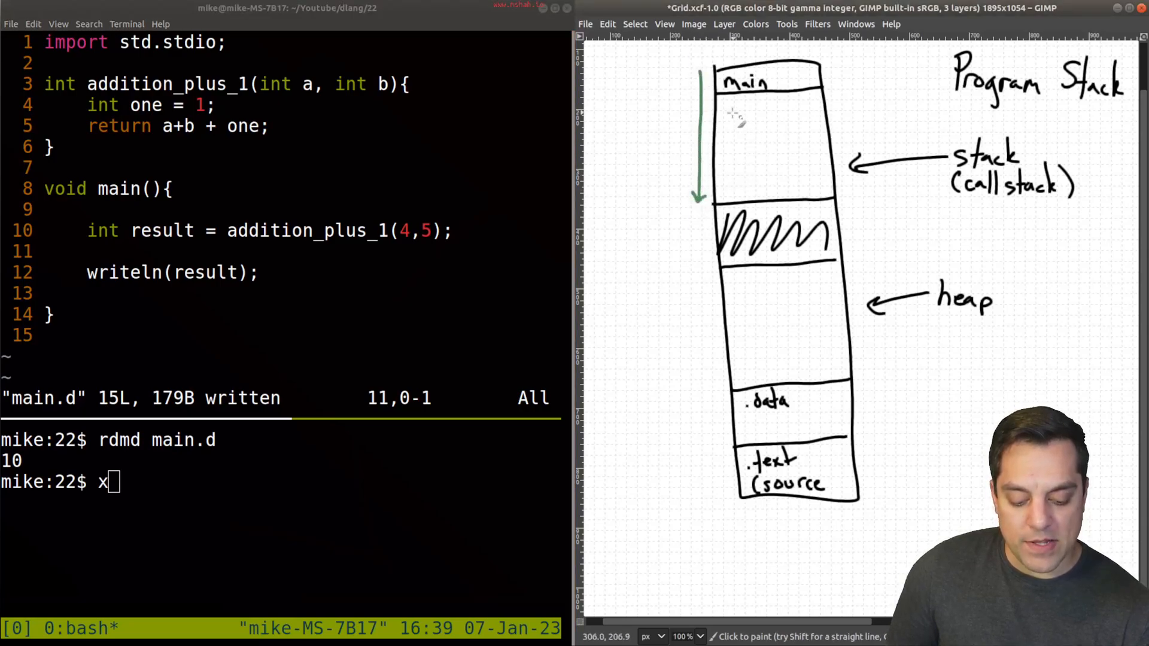
left_click_drag(722, 117, 829, 121)
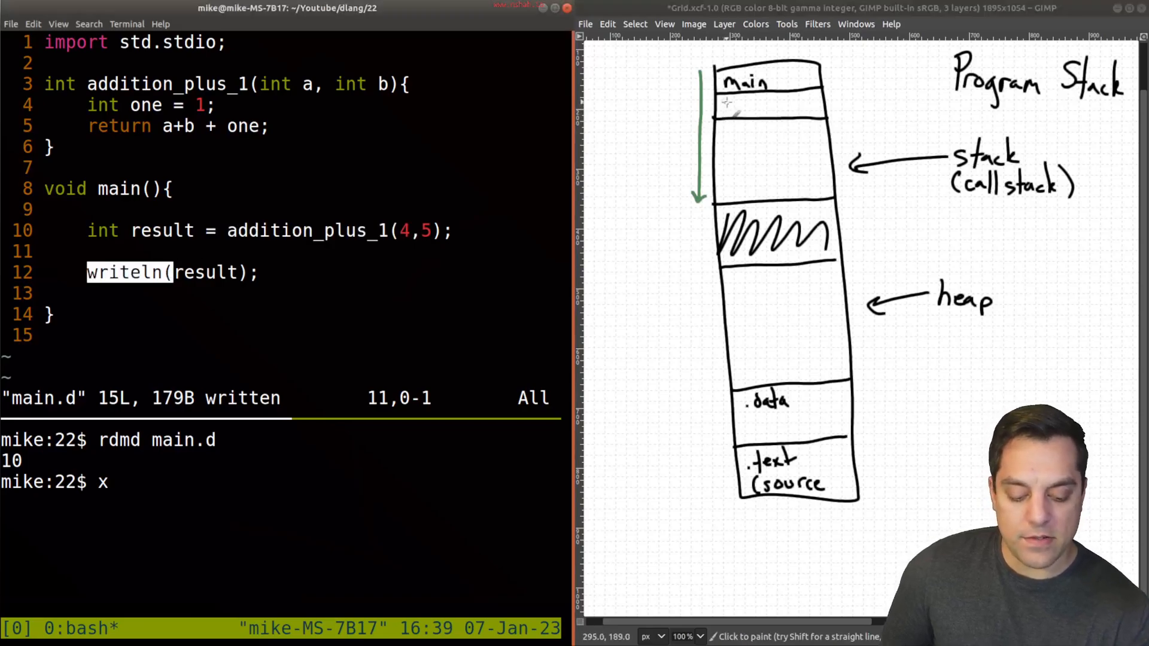
left_click_drag(722, 103, 788, 110)
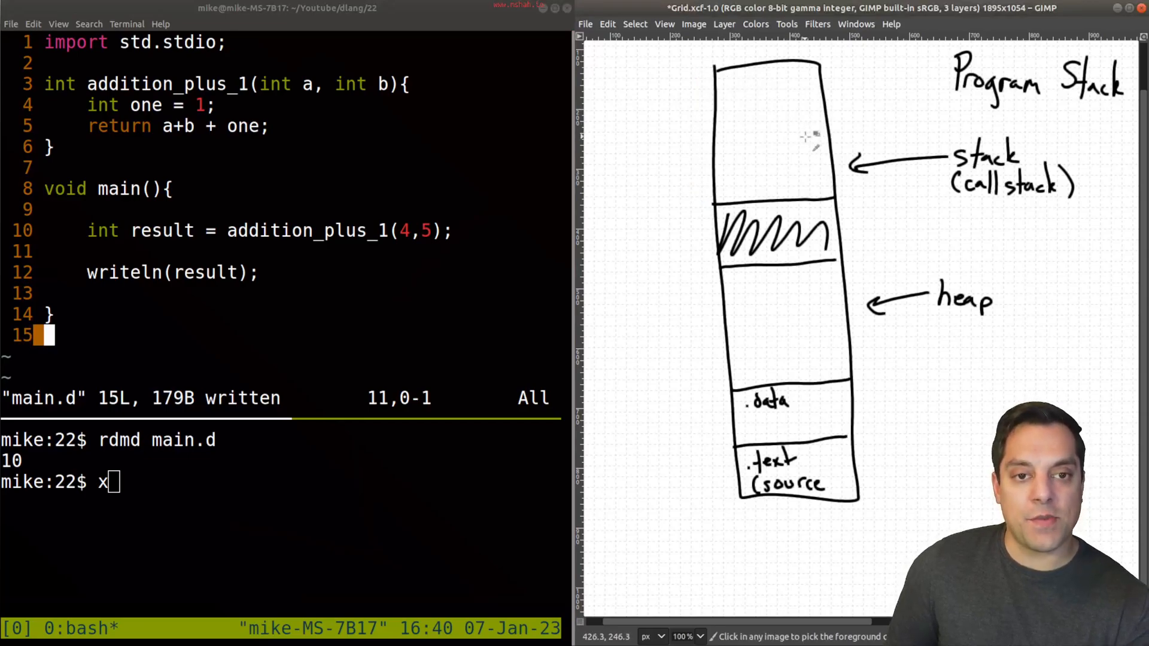
Step: Write 'call stack grows down' beside the arrow and aim a green stack pointer arrow at main
left_click_drag(693, 73, 694, 201)
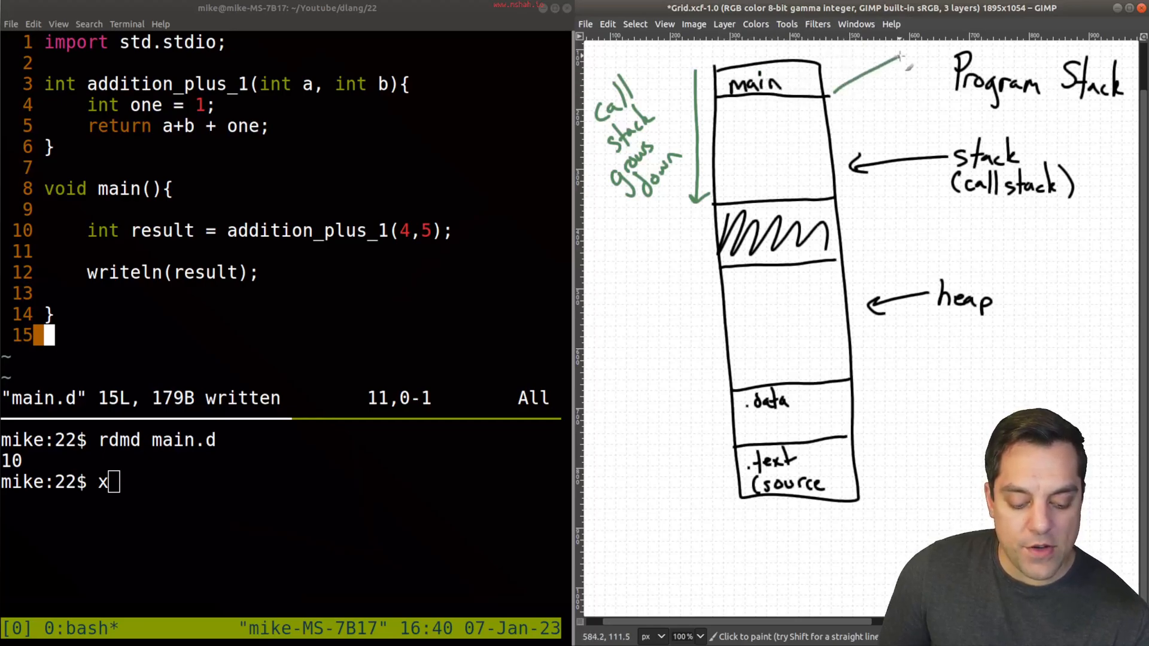
left_click_drag(908, 63, 843, 87)
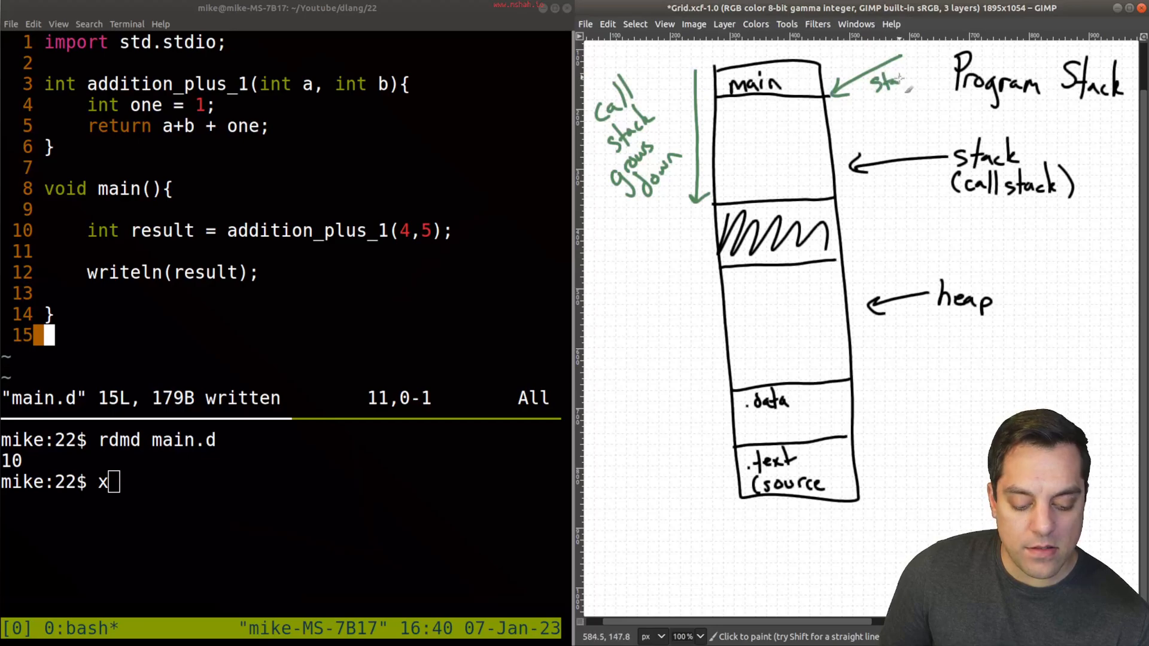
left_click(901, 99)
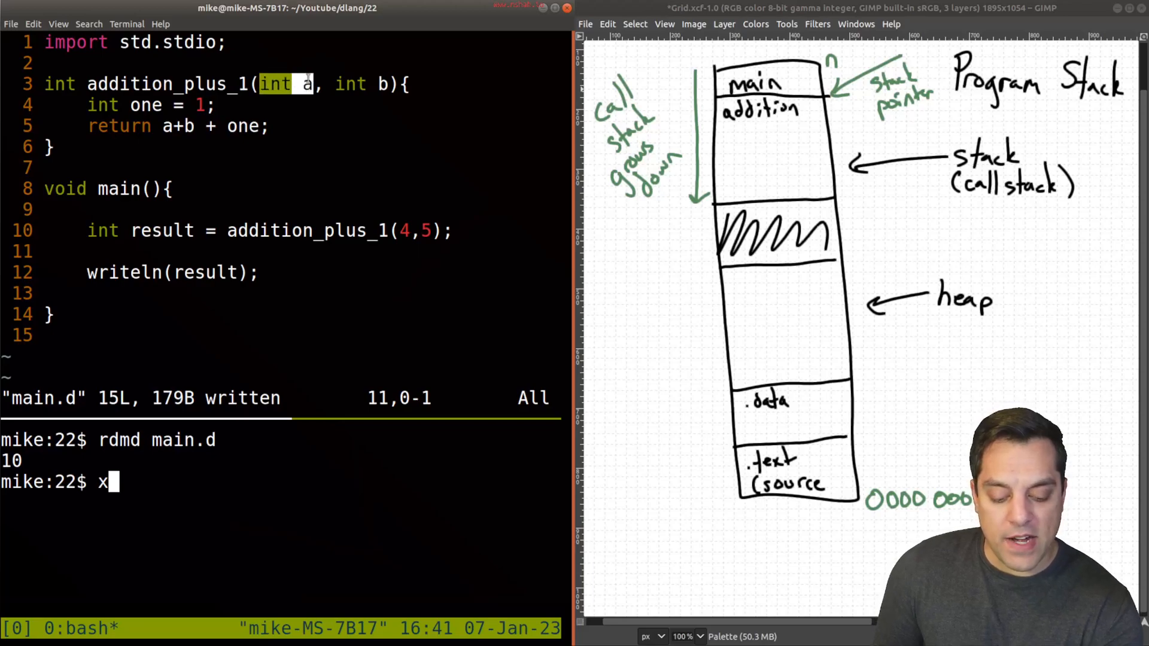
mouse_move(770, 139)
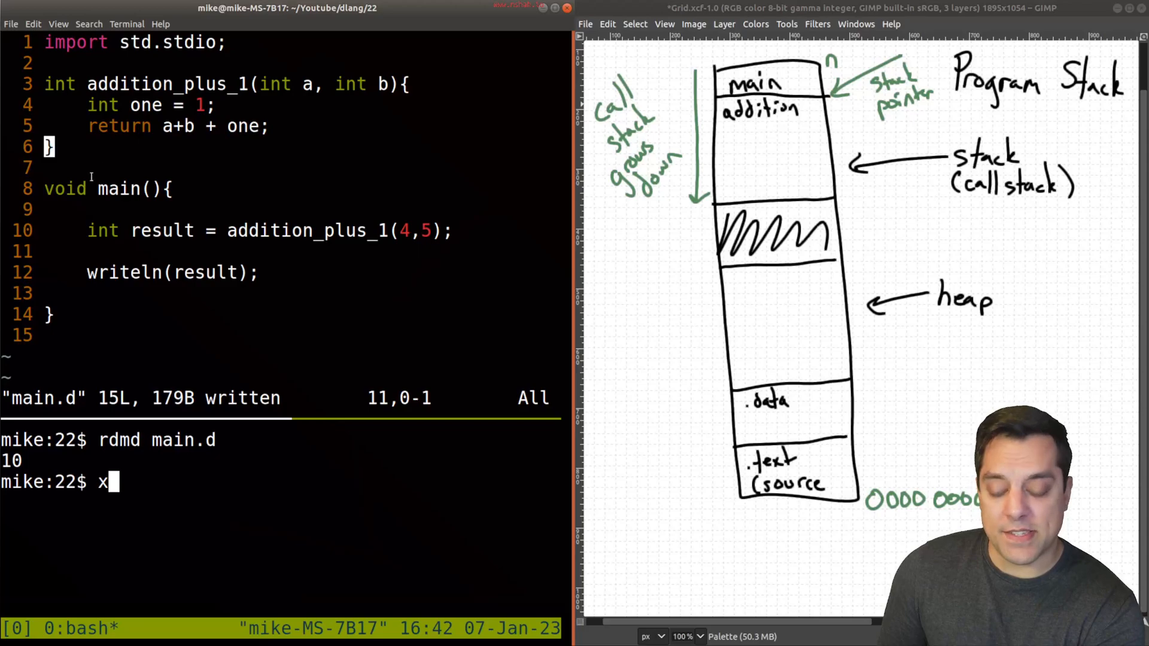
Step: Add the addition frame under main, finish the stack pointer label, and write 0000 0000 below the column
double_click(118, 126)
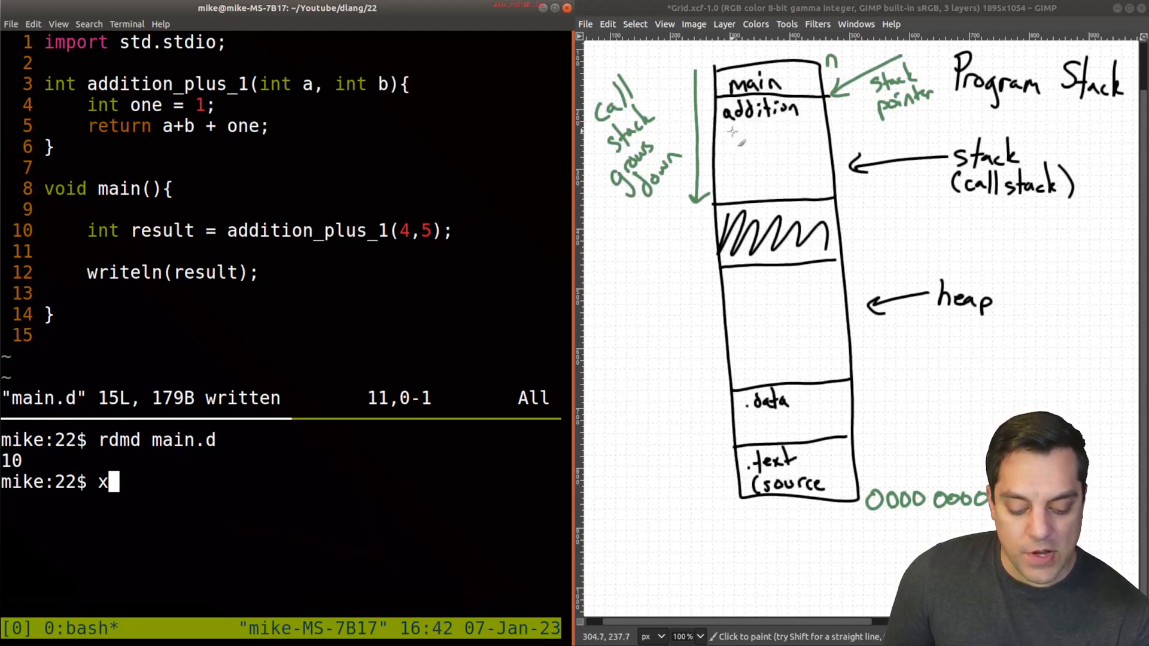
Step: Write one, 0x0A and a circled b in the addition frame and bracket it in green as activation record
type("x")
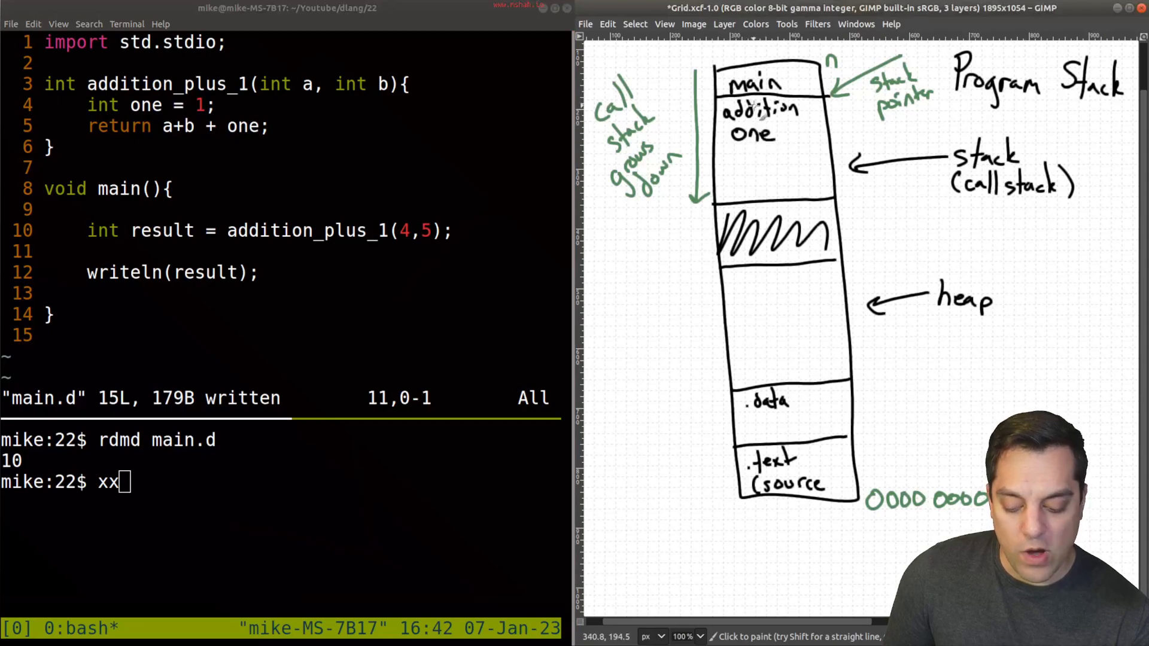
double_click(145, 106)
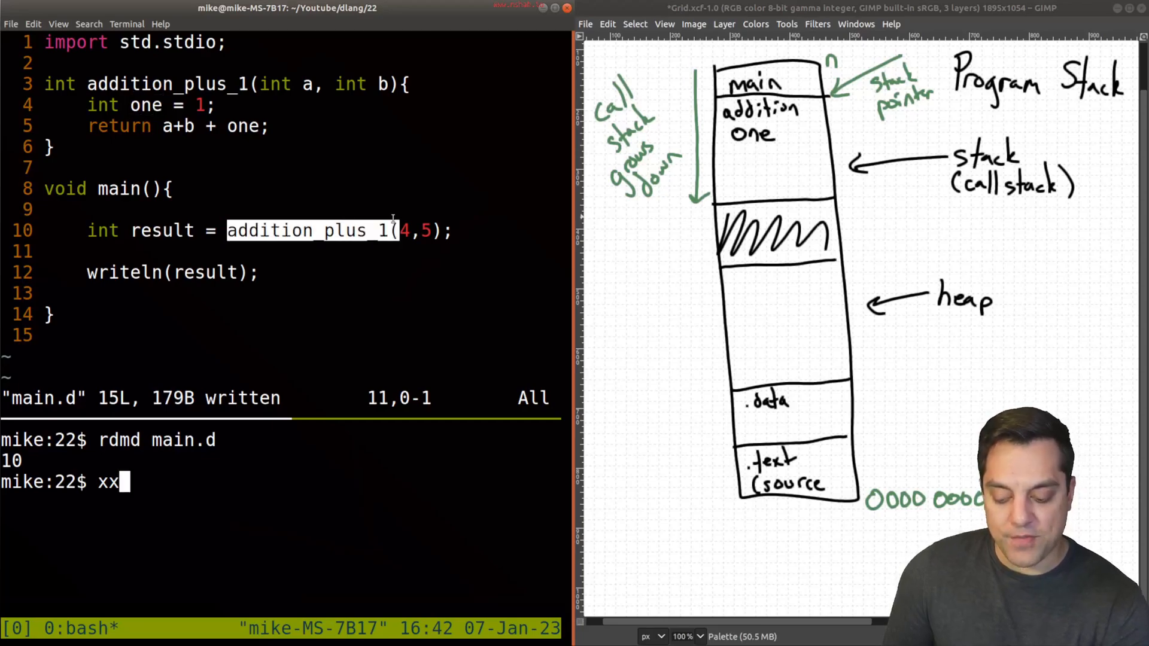
left_click(740, 154)
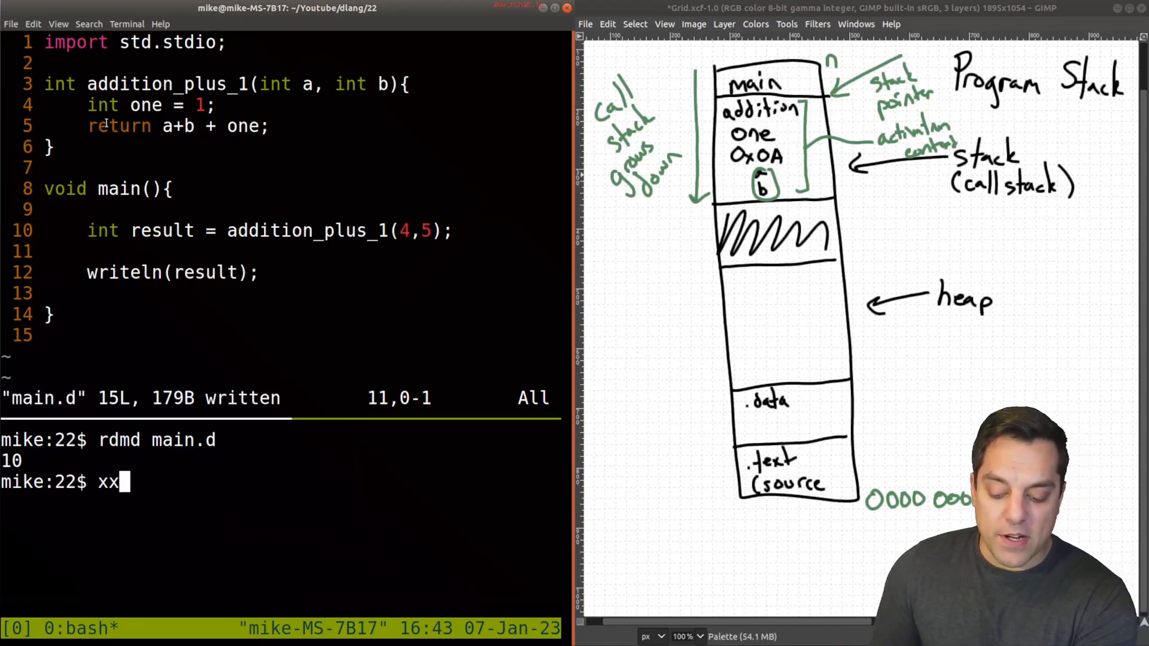
double_click(120, 126)
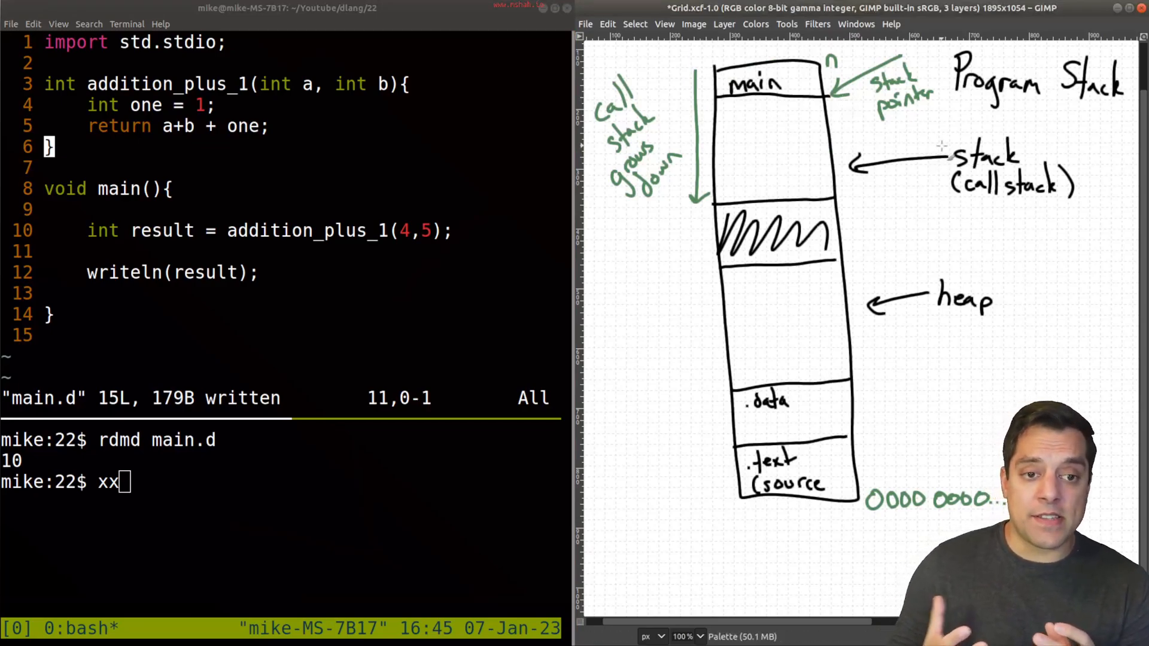
left_click_drag(802, 264, 717, 351)
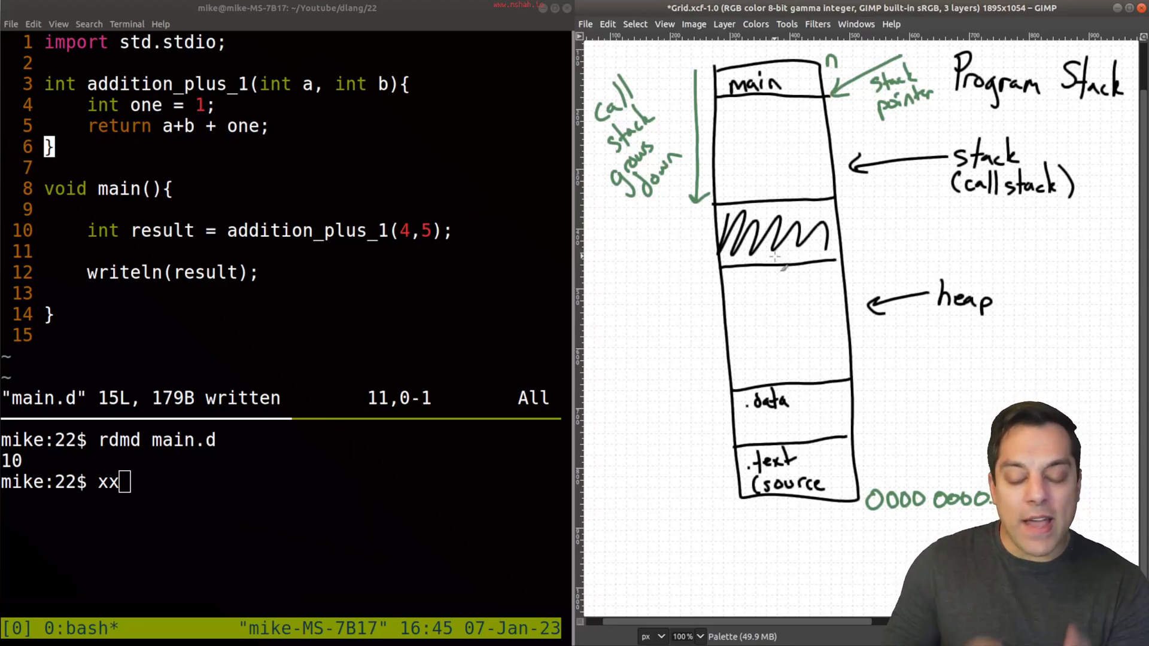
double_click(290, 230)
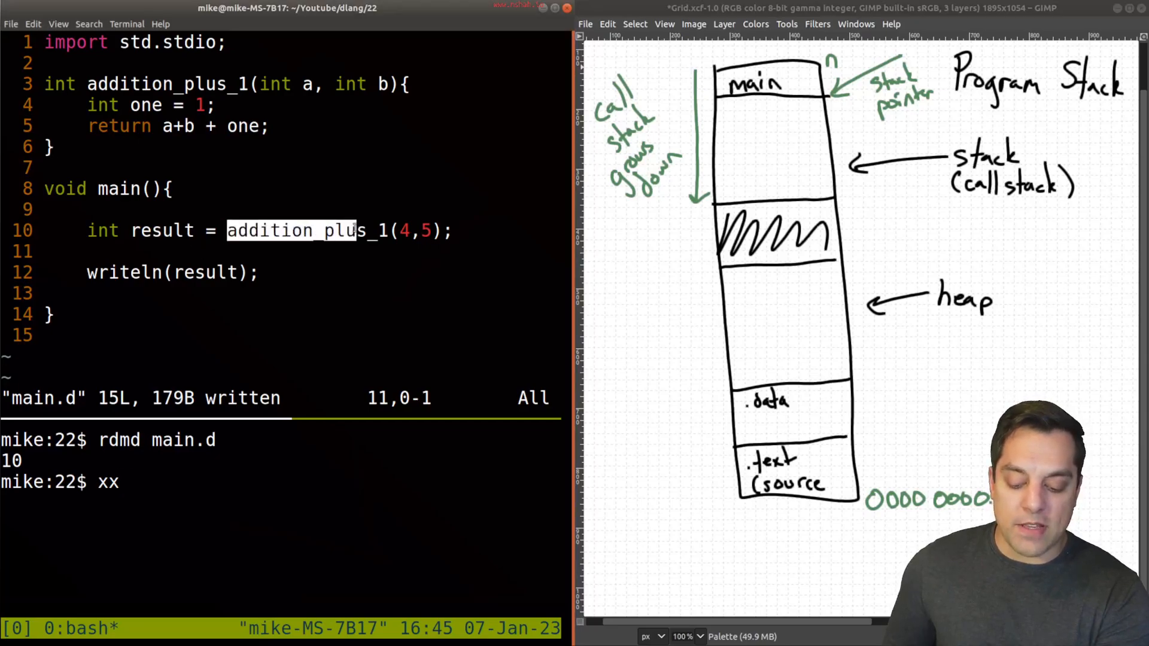